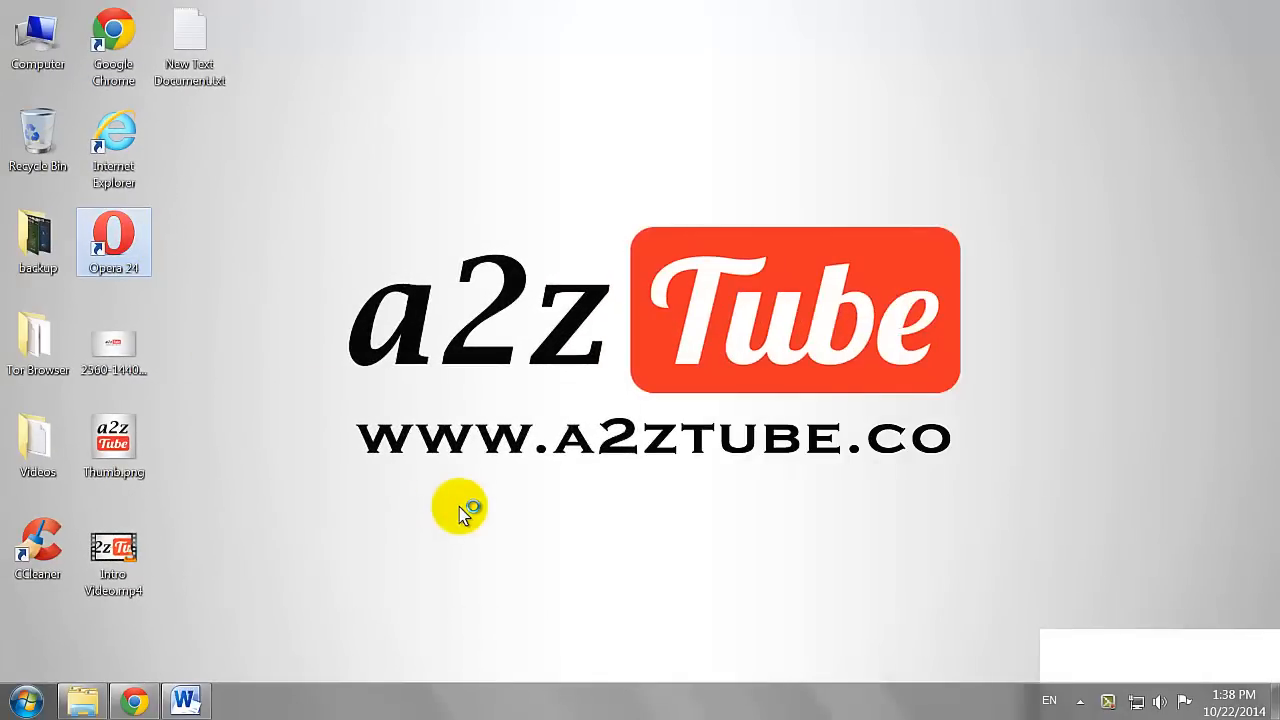
Launch Opera and begin entering youtube.com in the address bar
type("youtu")
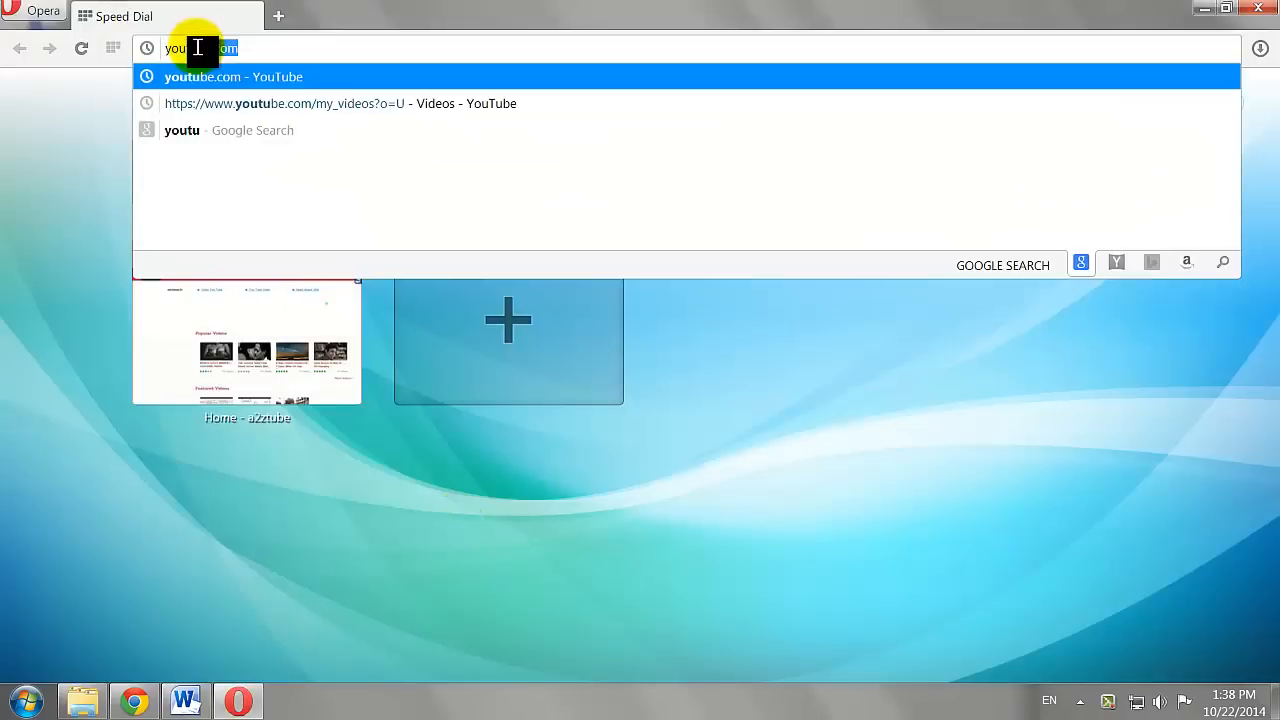
Load youtube.com and sign in with the channel's Google email and password
left_click(232, 76)
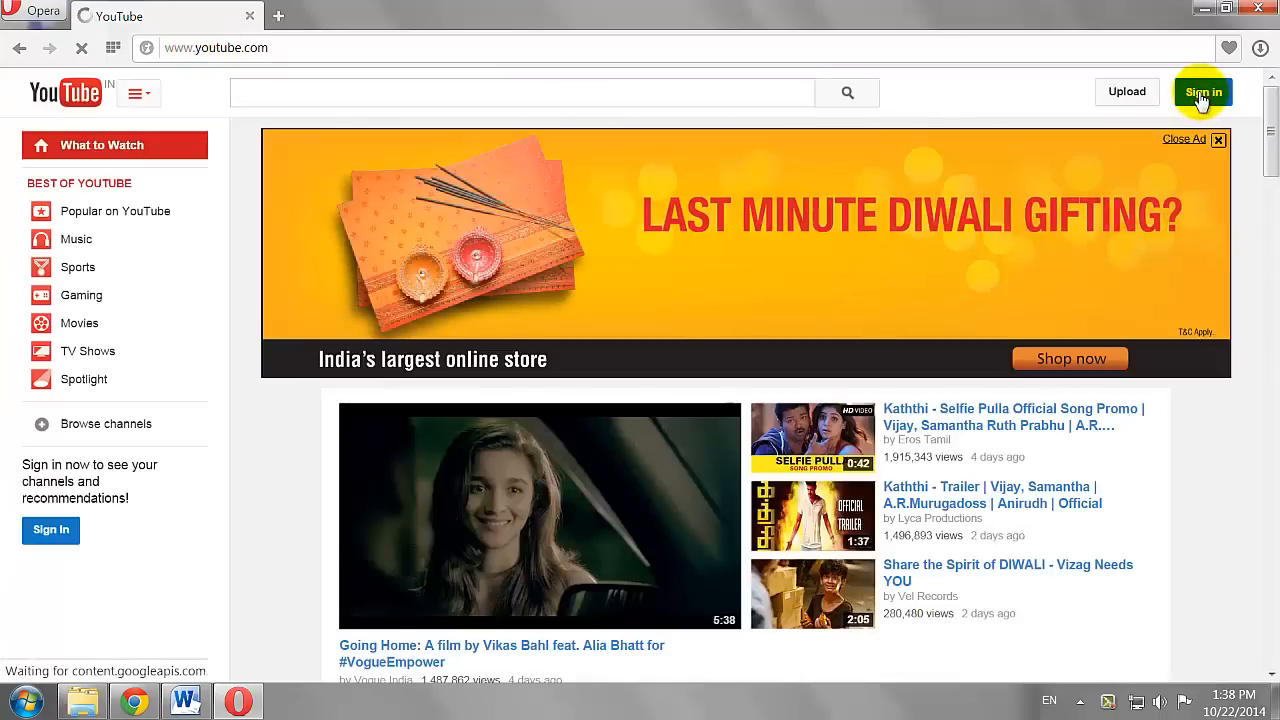
left_click(1202, 92)
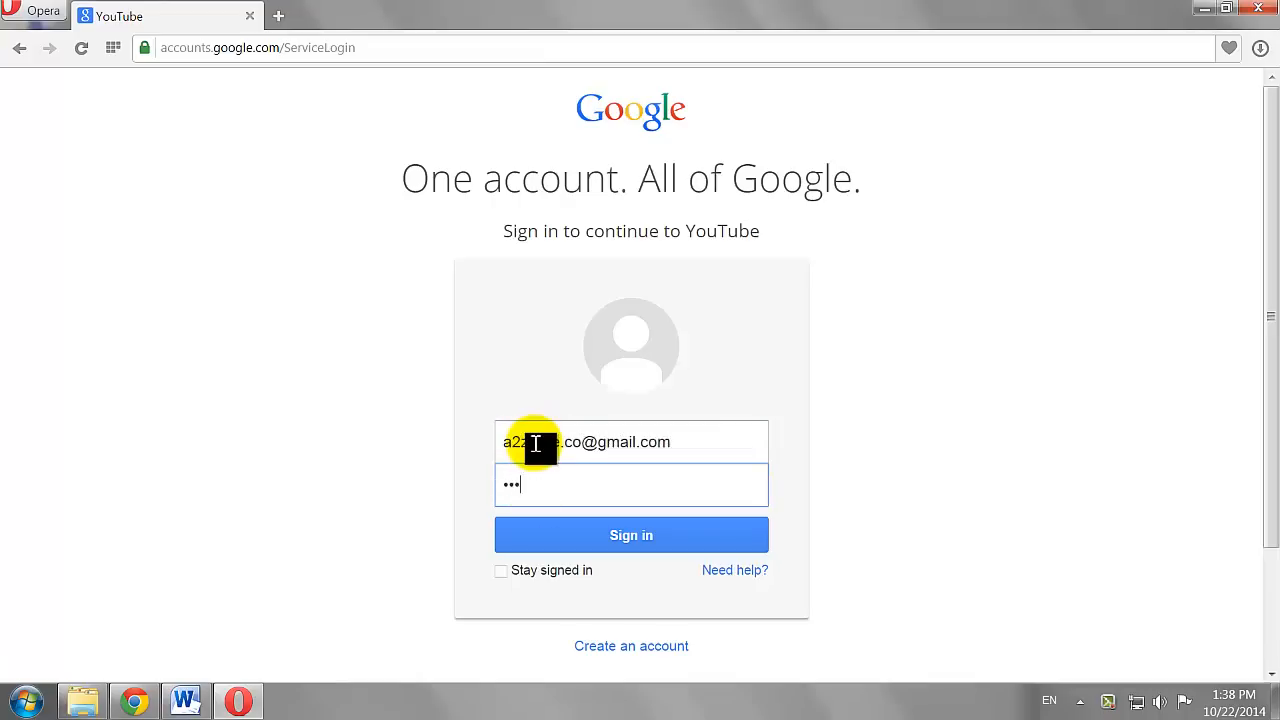
left_click(632, 536)
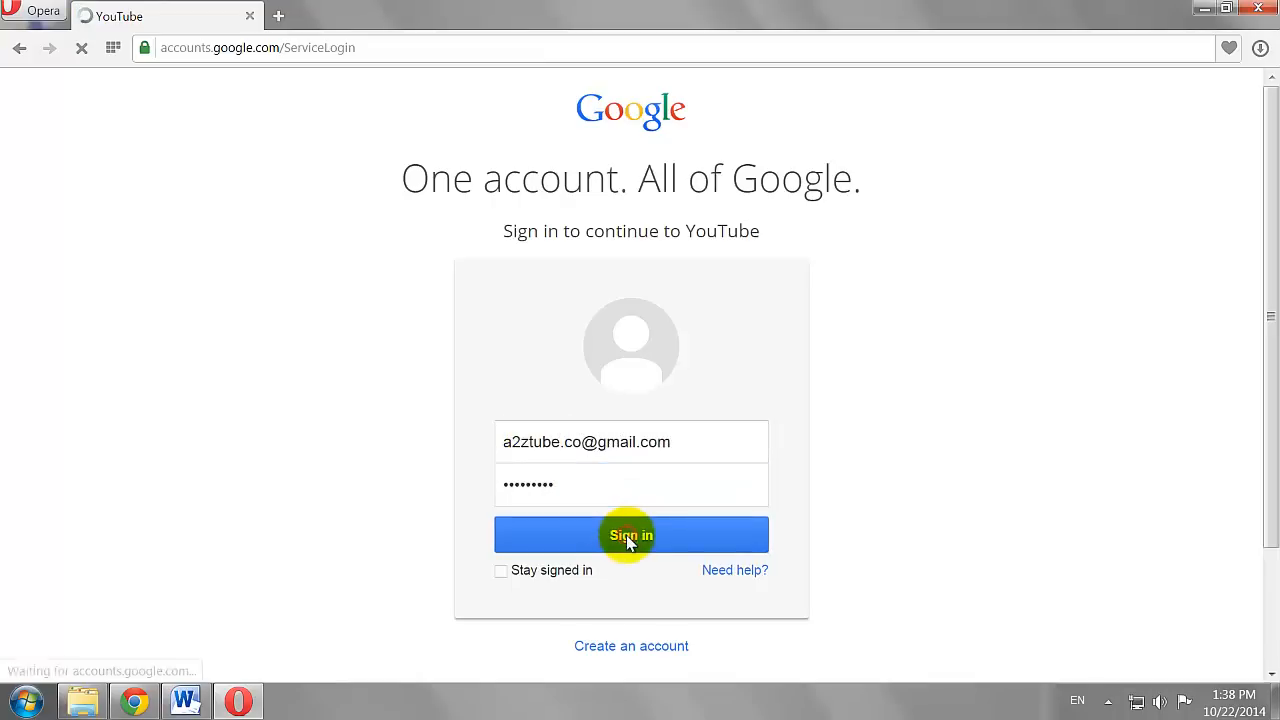
left_click(632, 536)
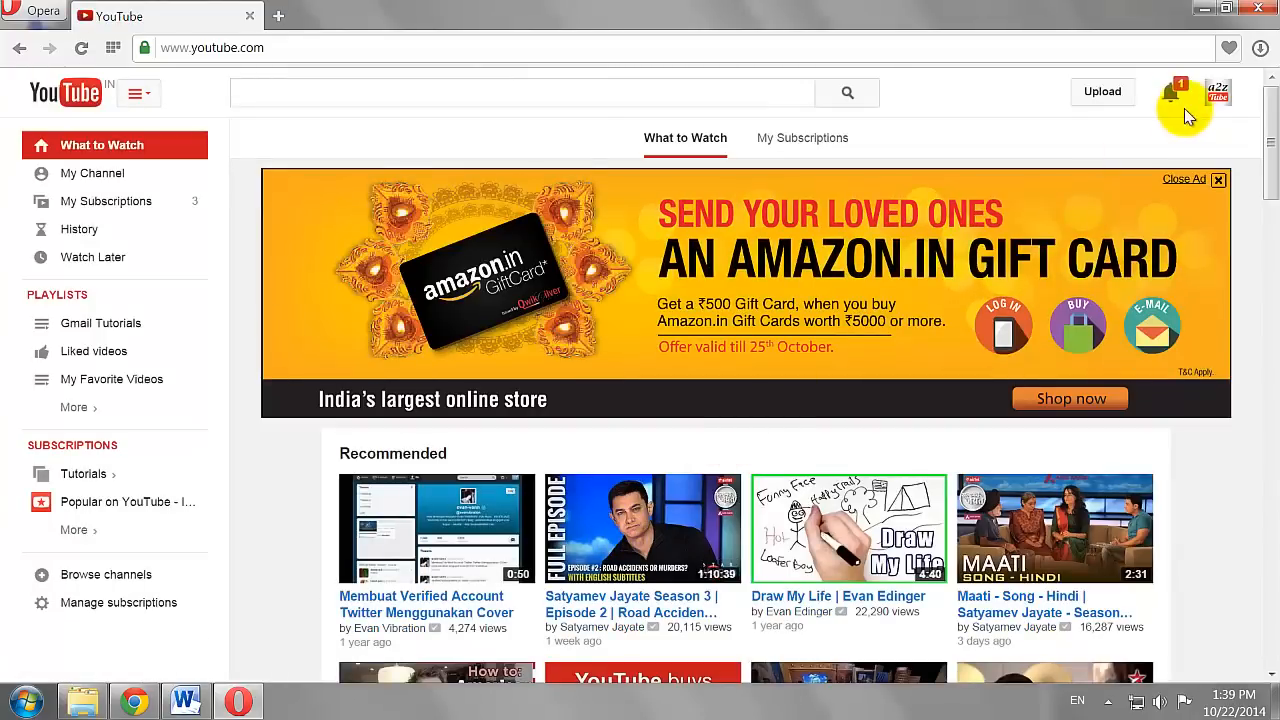
From the account avatar, enter Creator Studio and go to Community > Comments
left_click(1216, 92)
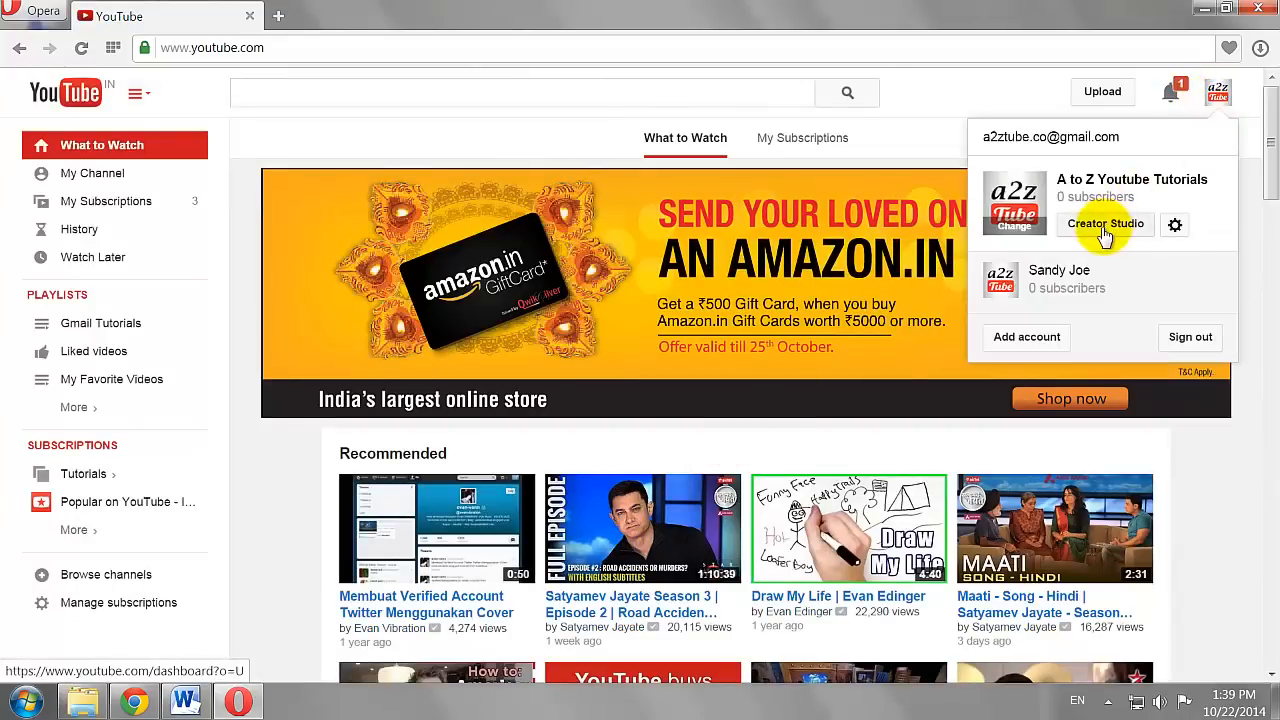
left_click(1104, 224)
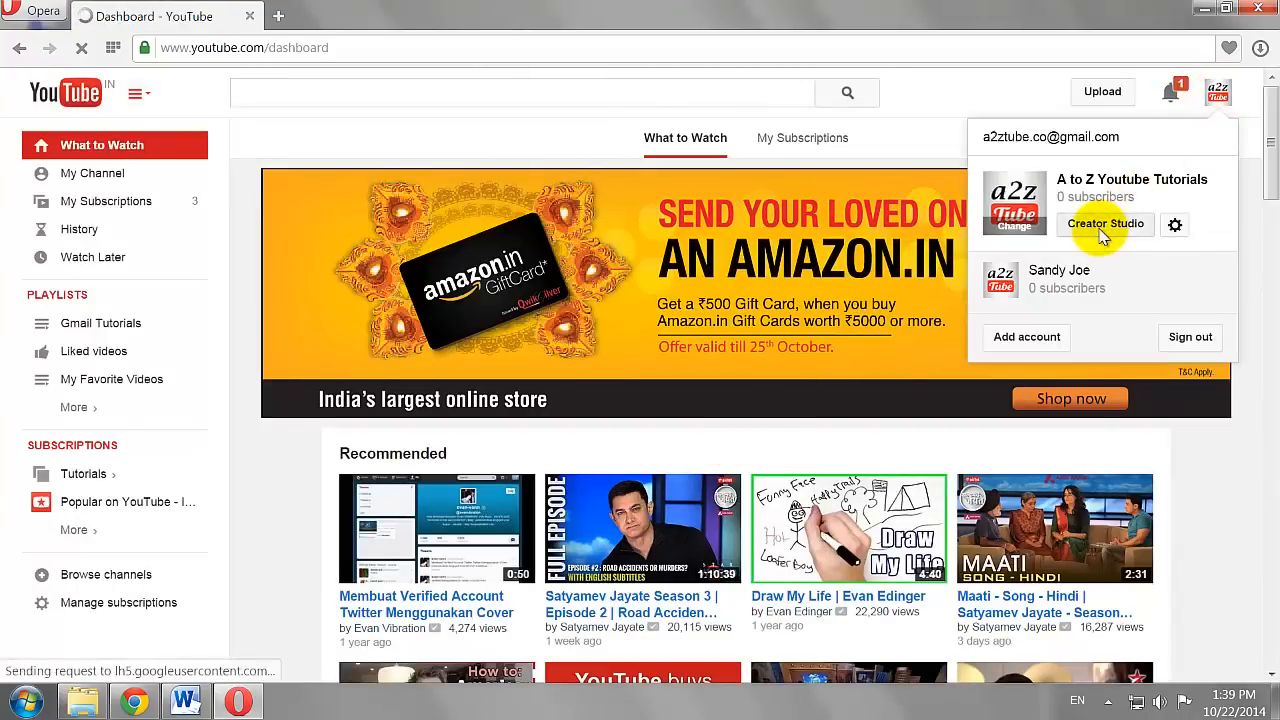
left_click(1104, 224)
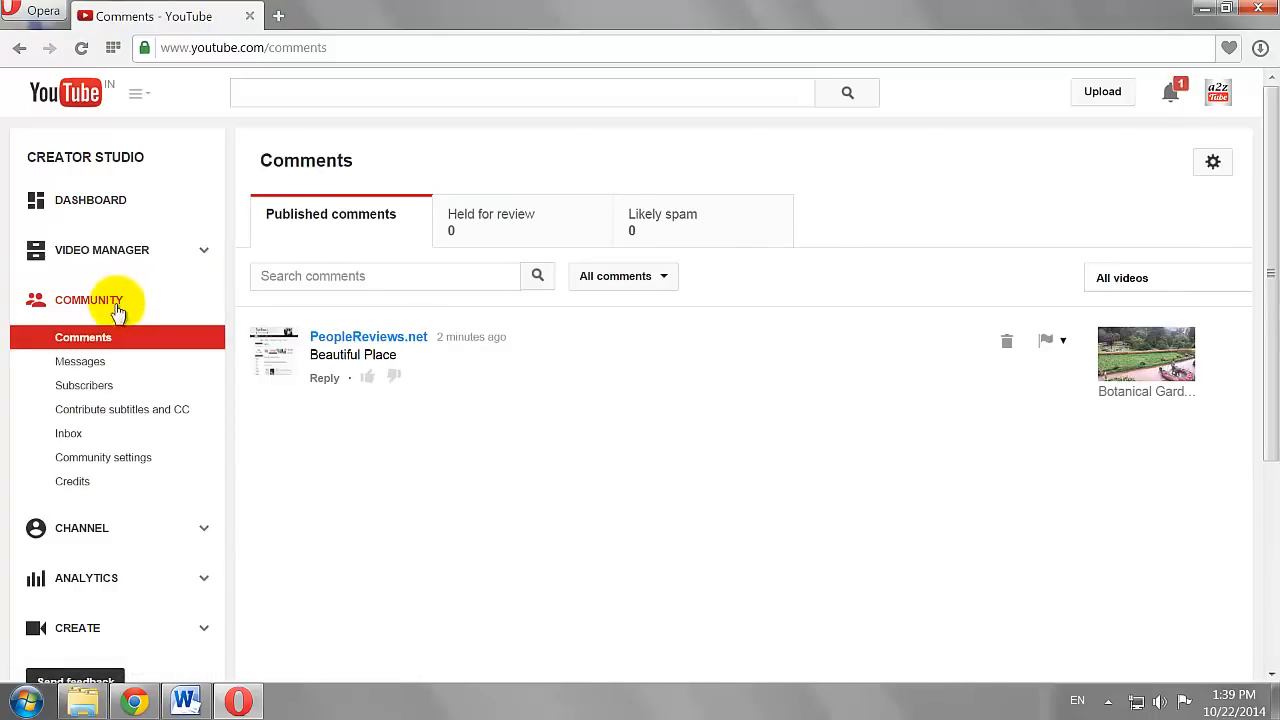
Refresh the Published comments list and thumbs-up the 'Beautiful Place' comment
left_click(84, 336)
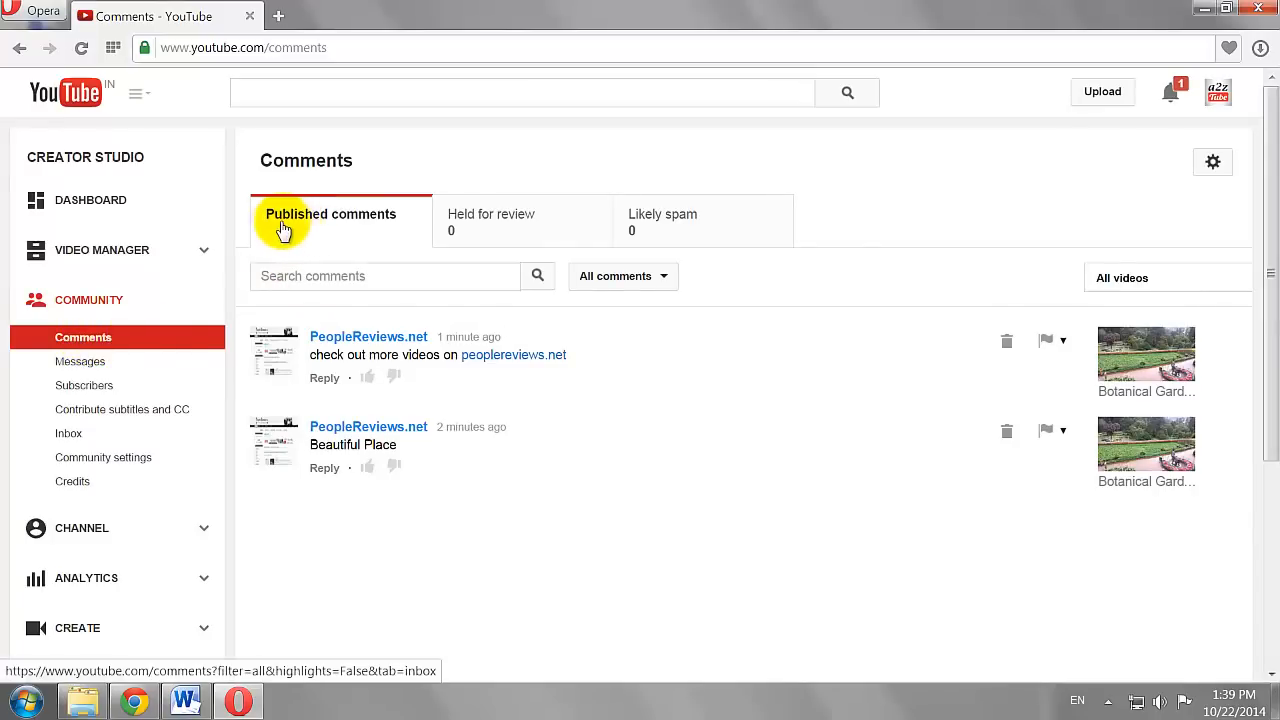
mouse_move(370, 222)
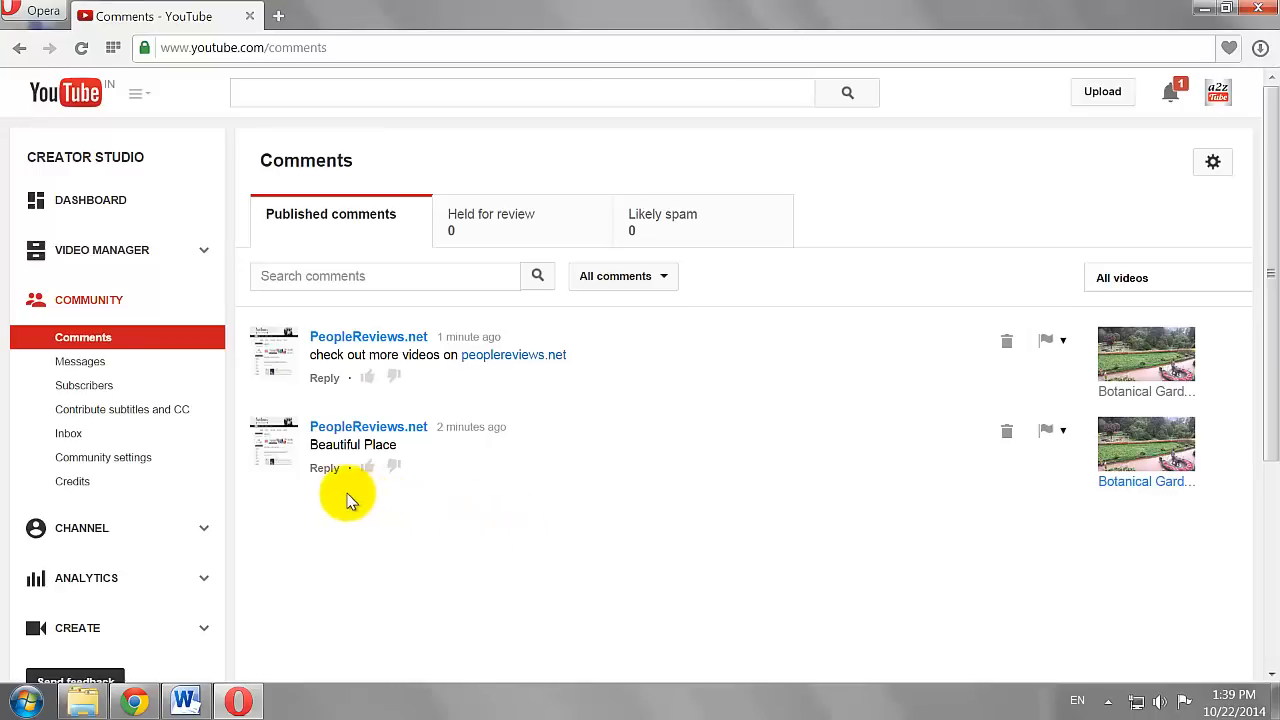
left_click(368, 466)
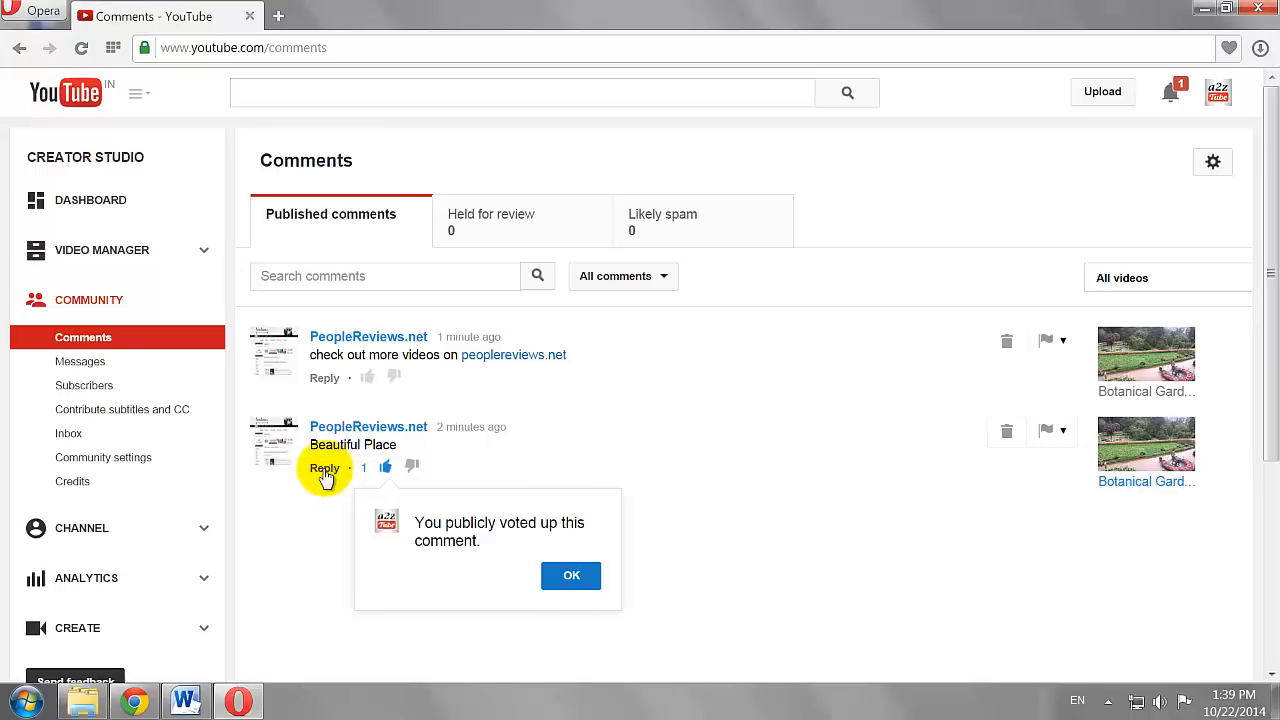
mouse_move(324, 504)
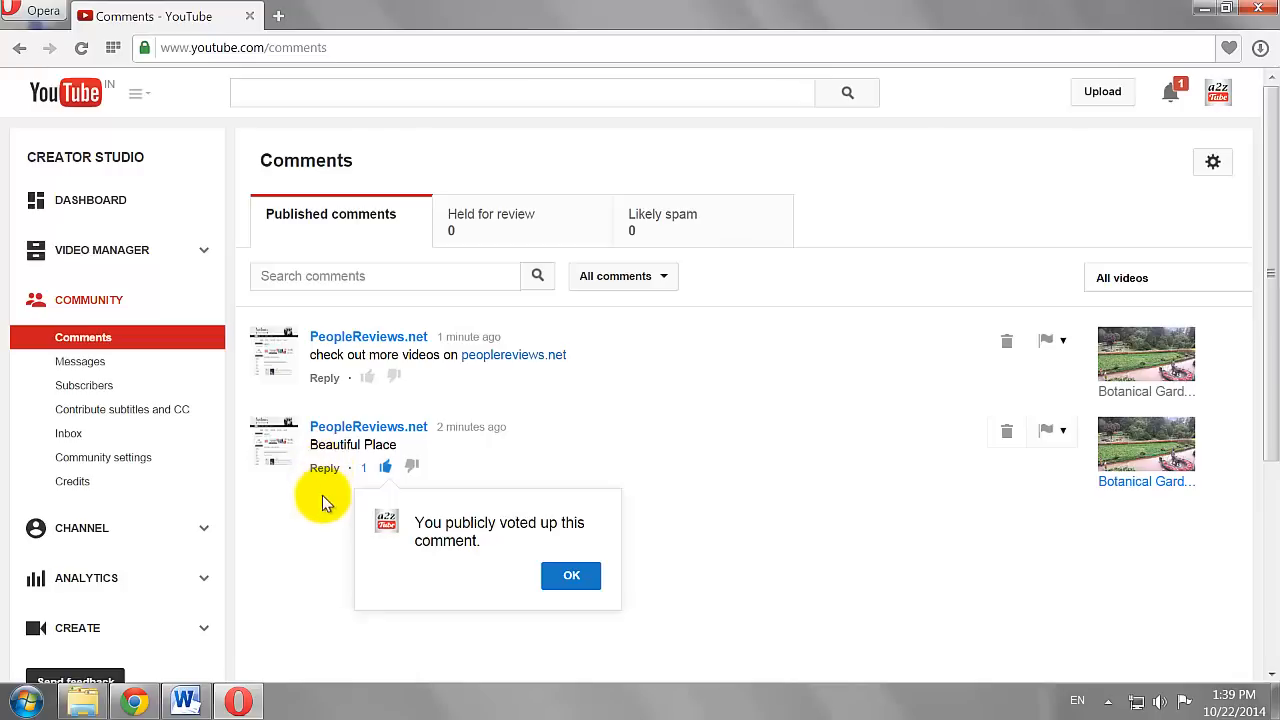
Reply 'Thanks' to PeopleReviews.net under the 'Beautiful Place' comment, dismissing the upvote popup
left_click(324, 468)
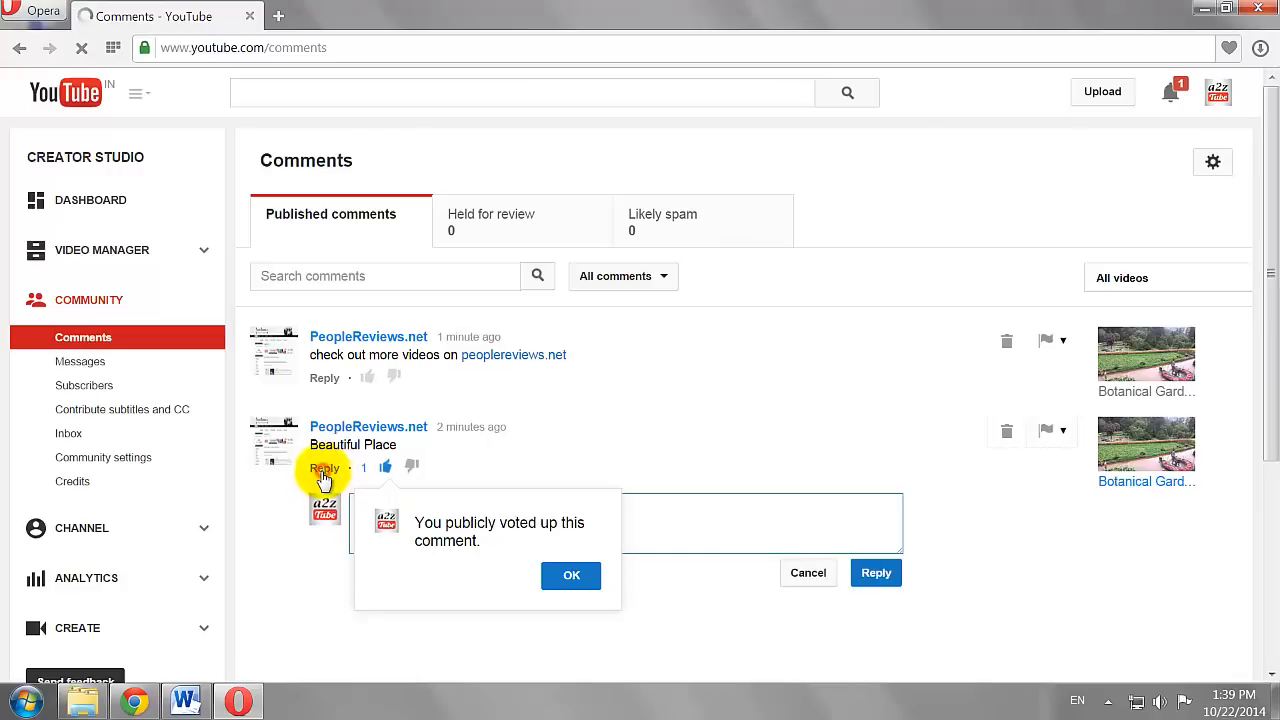
left_click(572, 576)
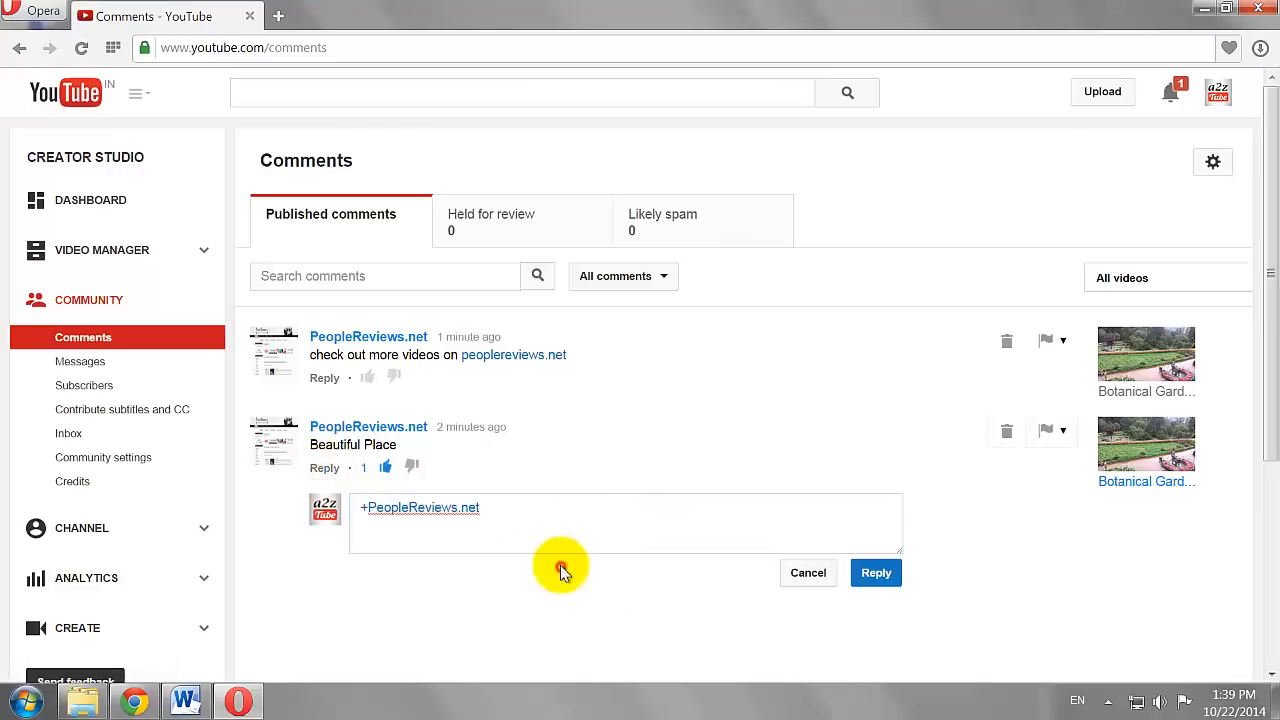
left_click(560, 568)
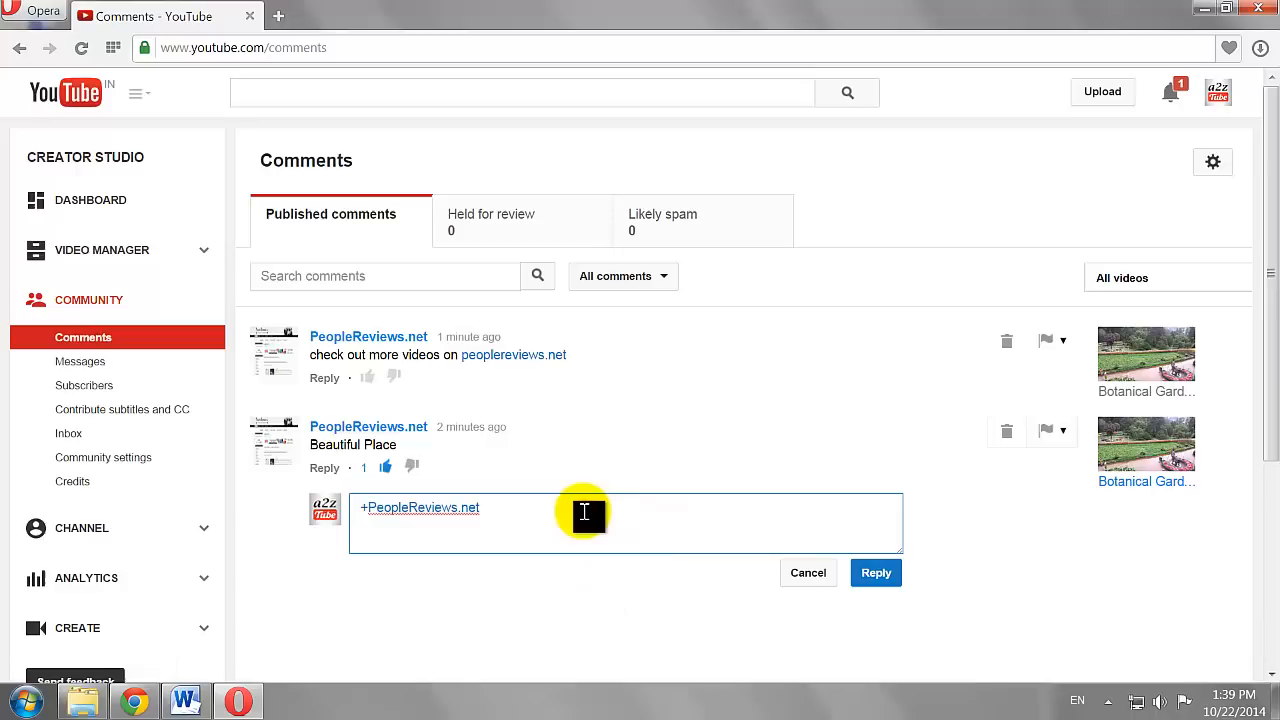
type("T")
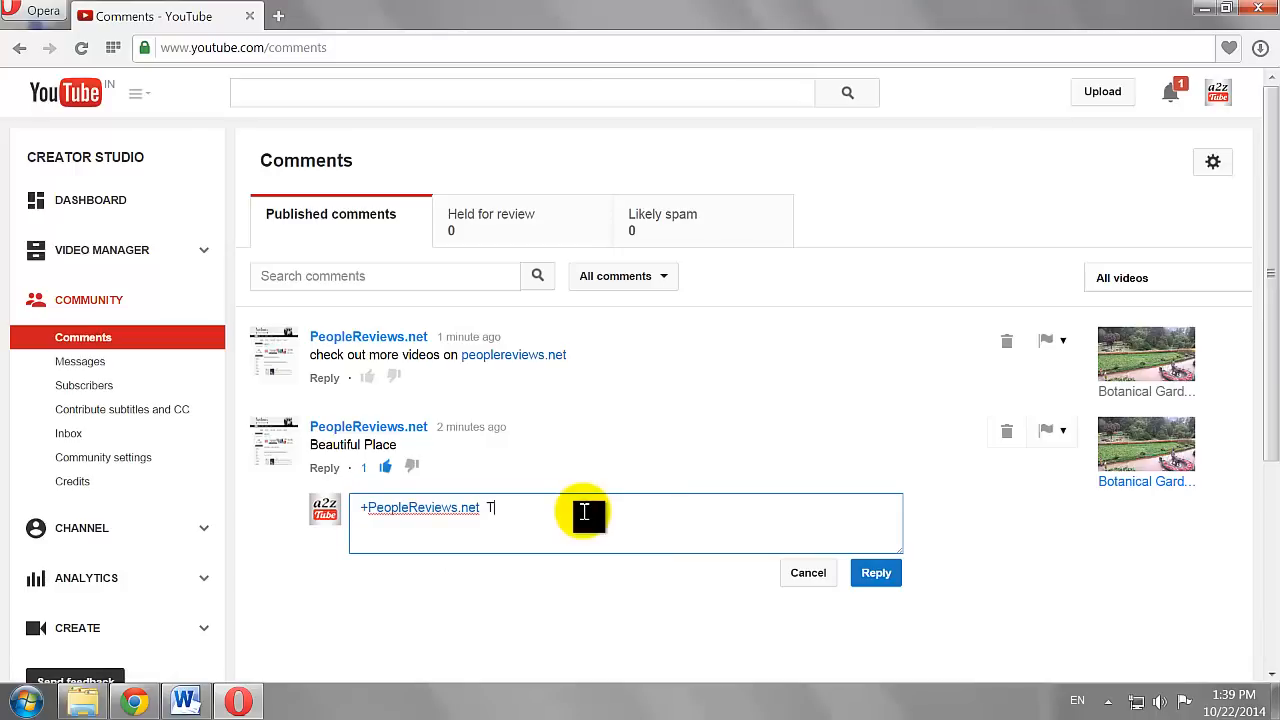
type("hanks")
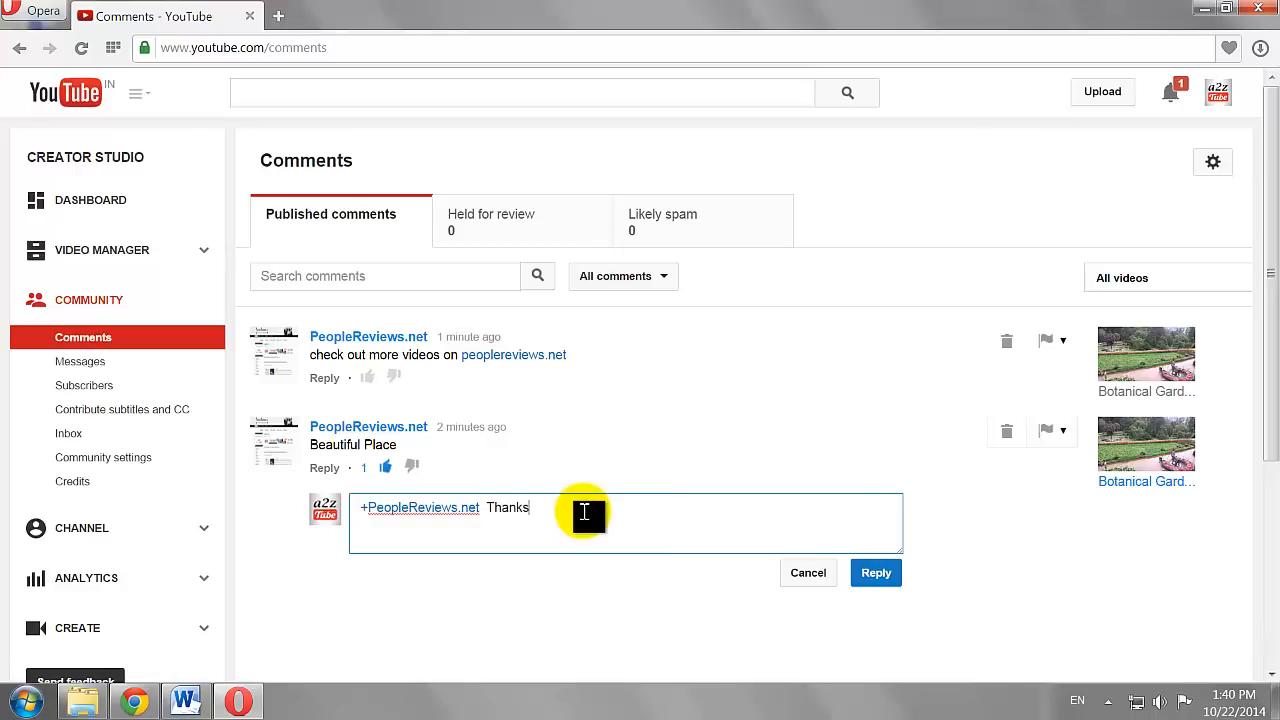
mouse_move(794, 552)
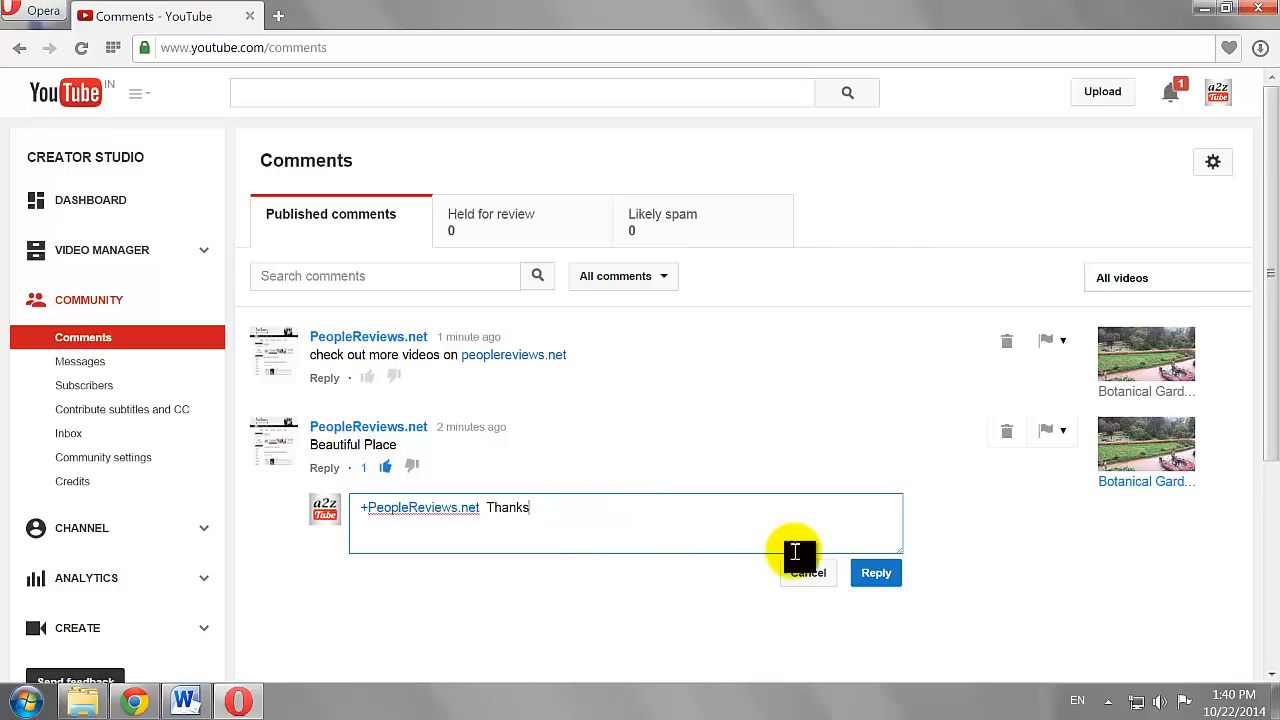
left_click(876, 572)
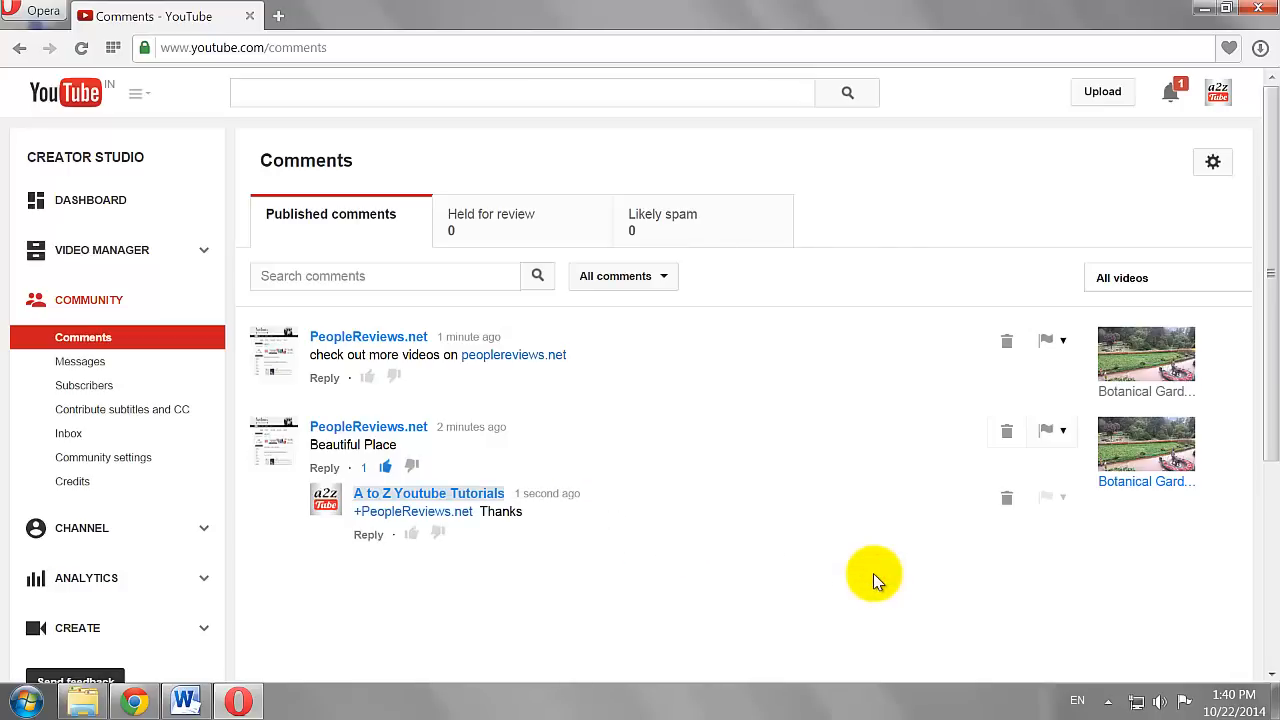
mouse_move(1056, 348)
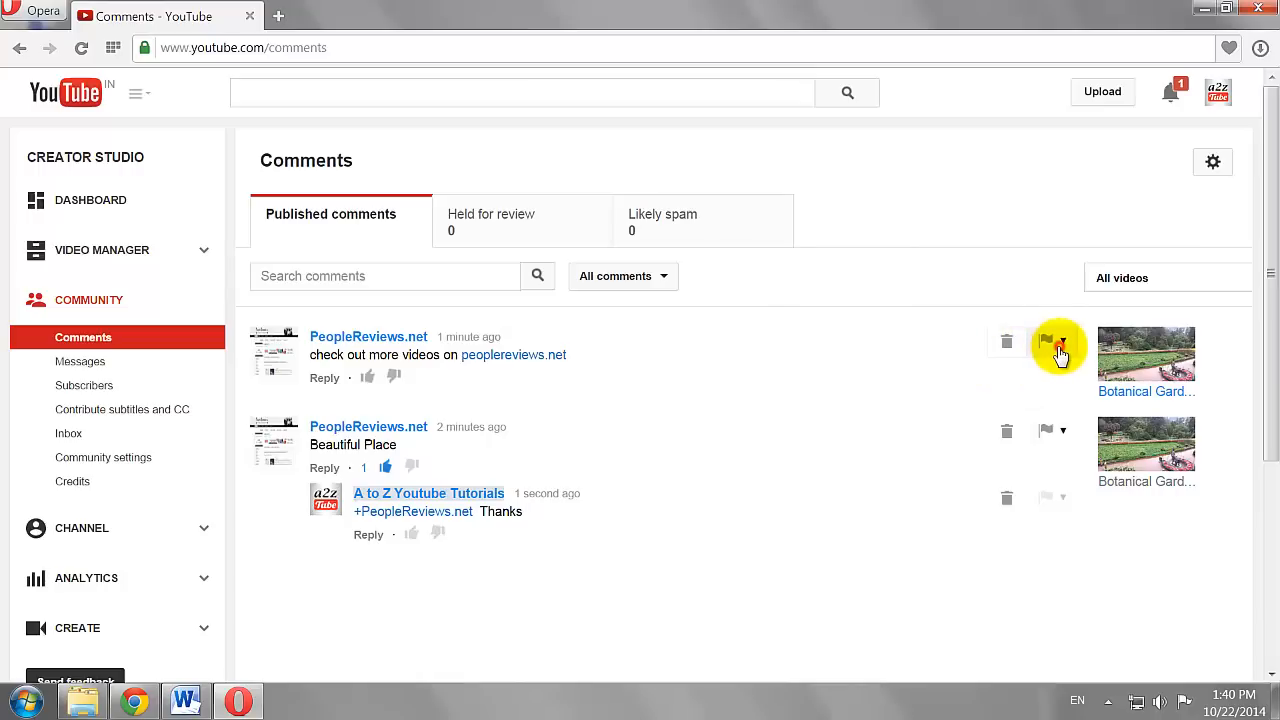
Report the 'check out more videos' promotional comment as spam via its flag menu
left_click(1062, 344)
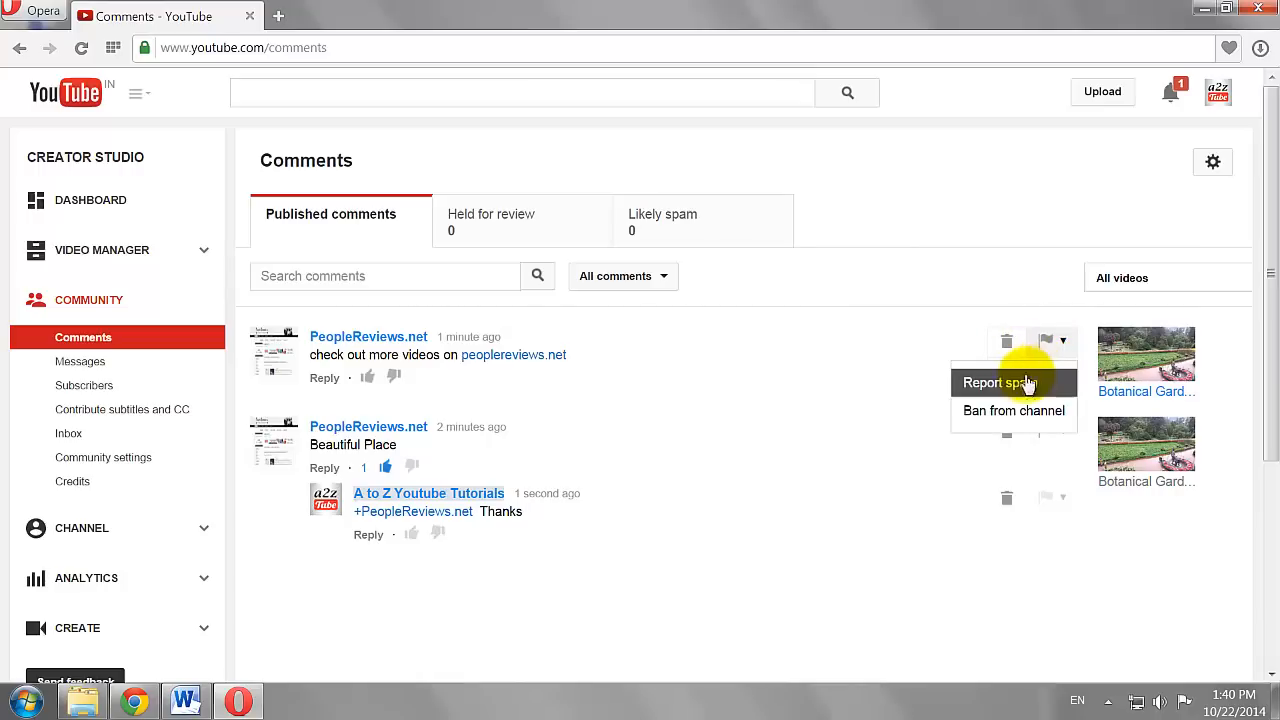
left_click(996, 384)
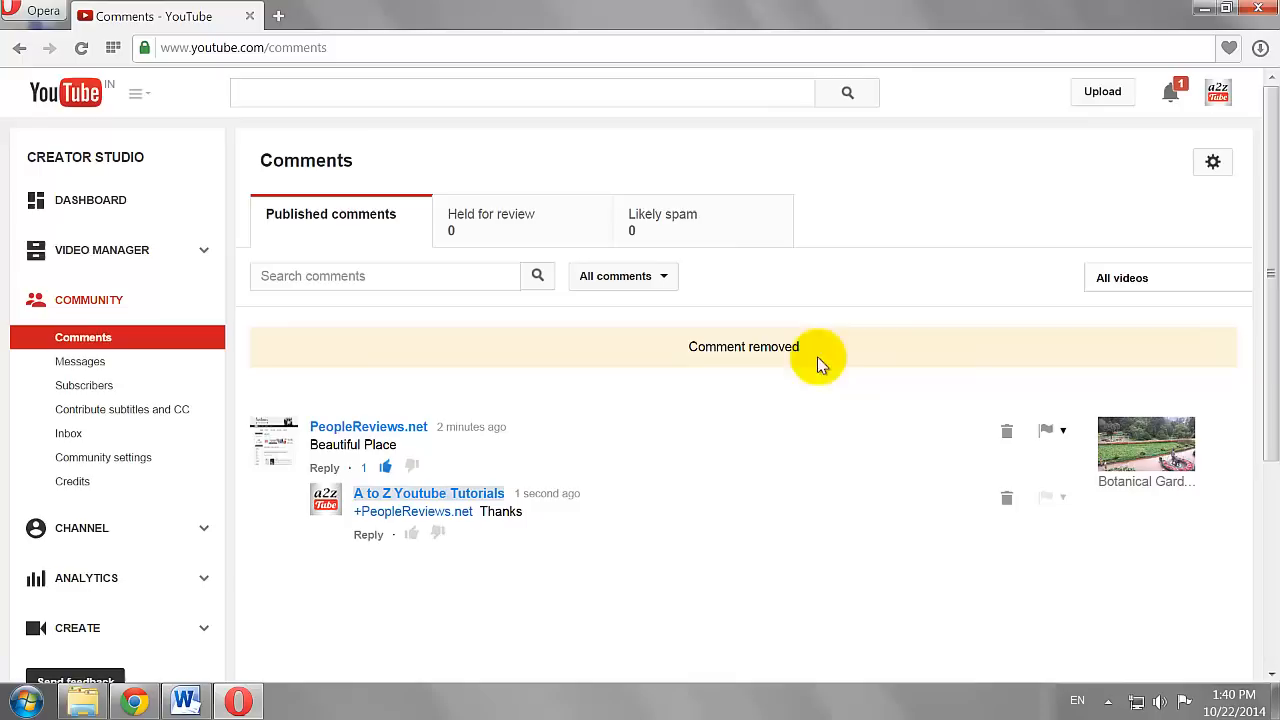
left_click(1062, 432)
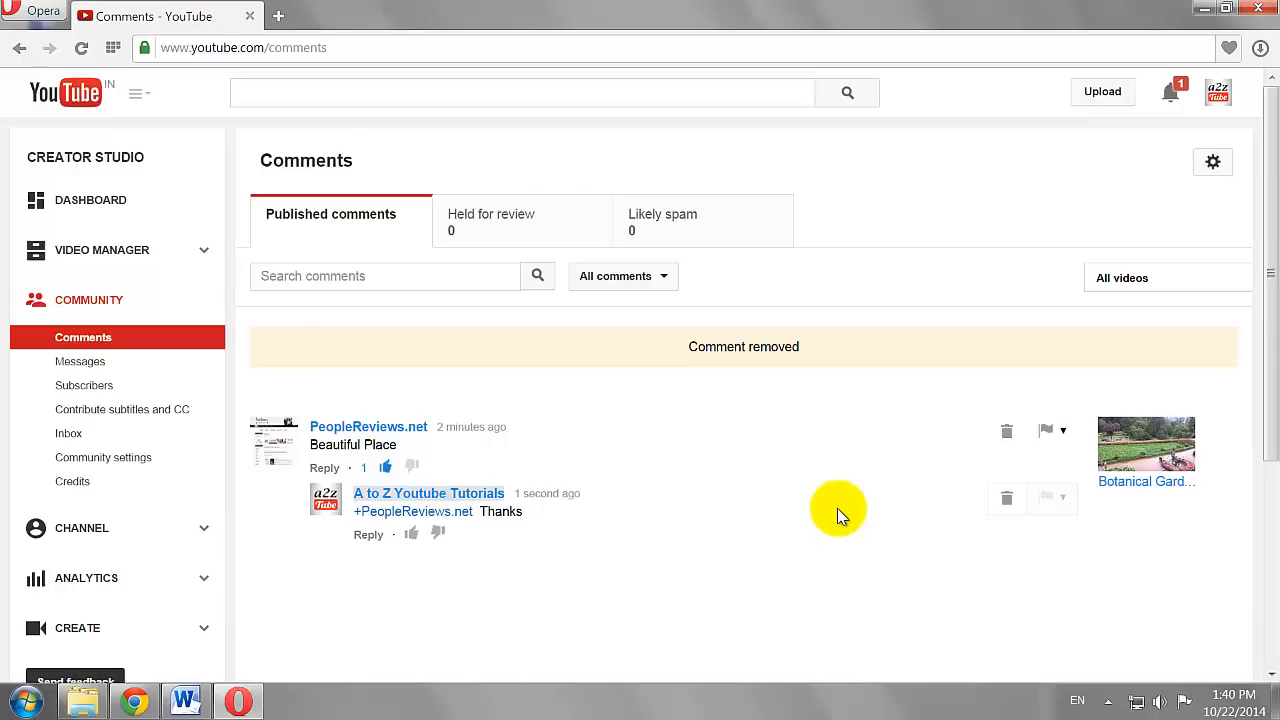
View the Held for review and Likely spam comment lists, both empty
left_click(492, 220)
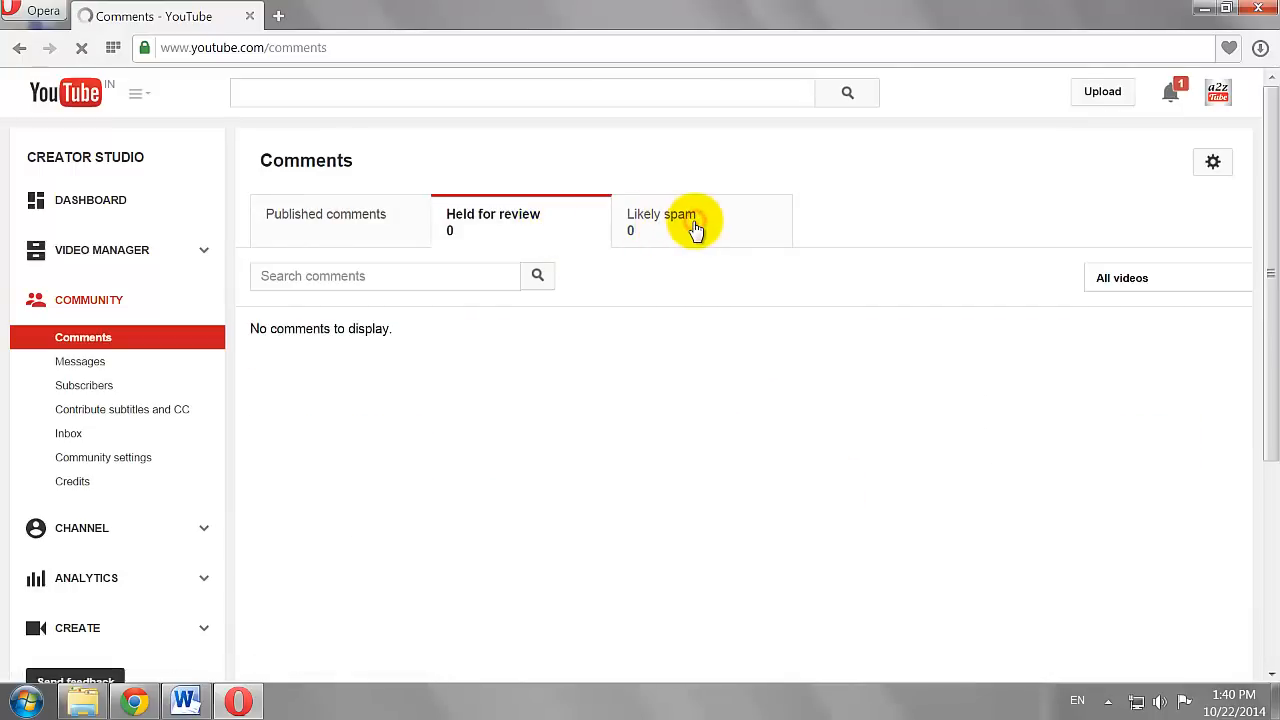
left_click(664, 220)
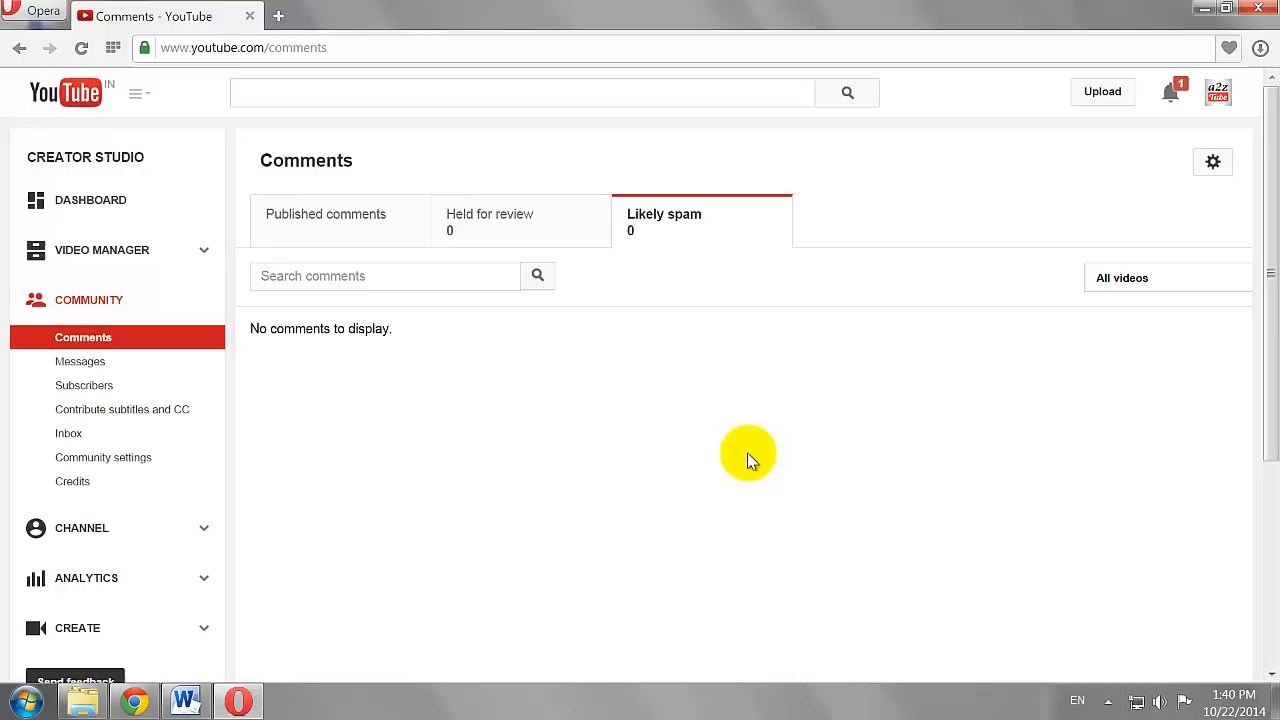
mouse_move(744, 460)
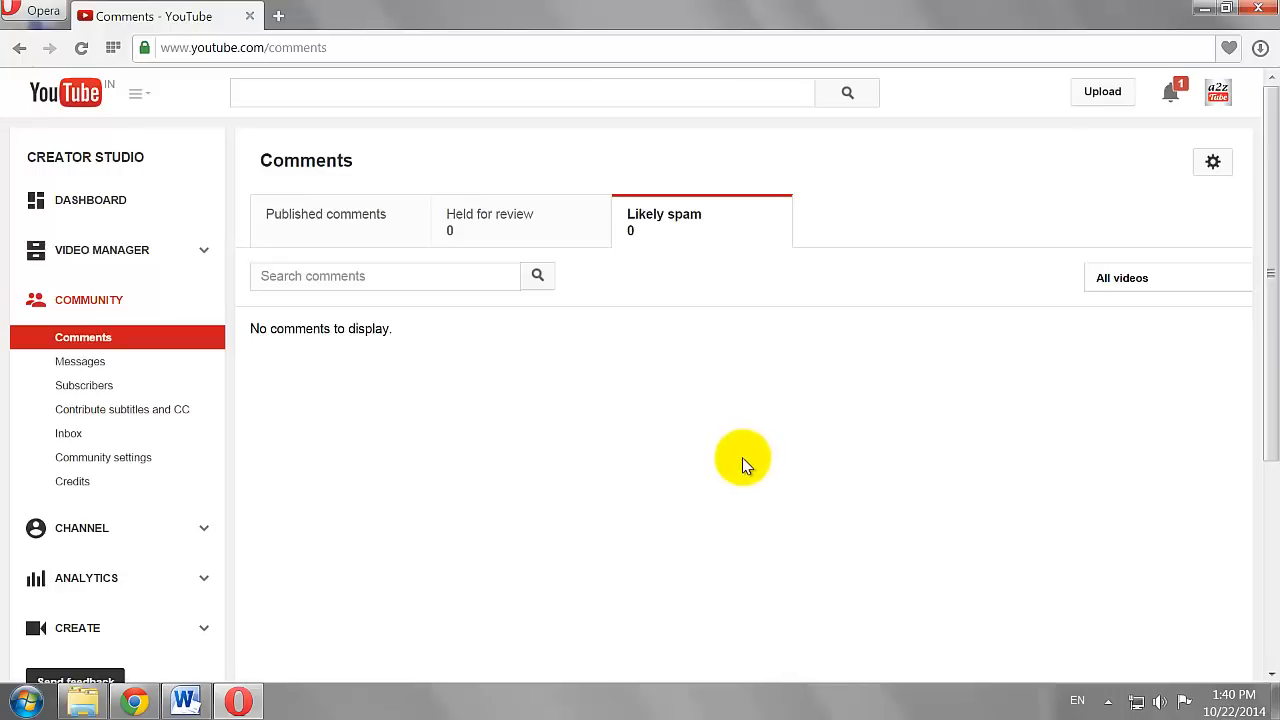